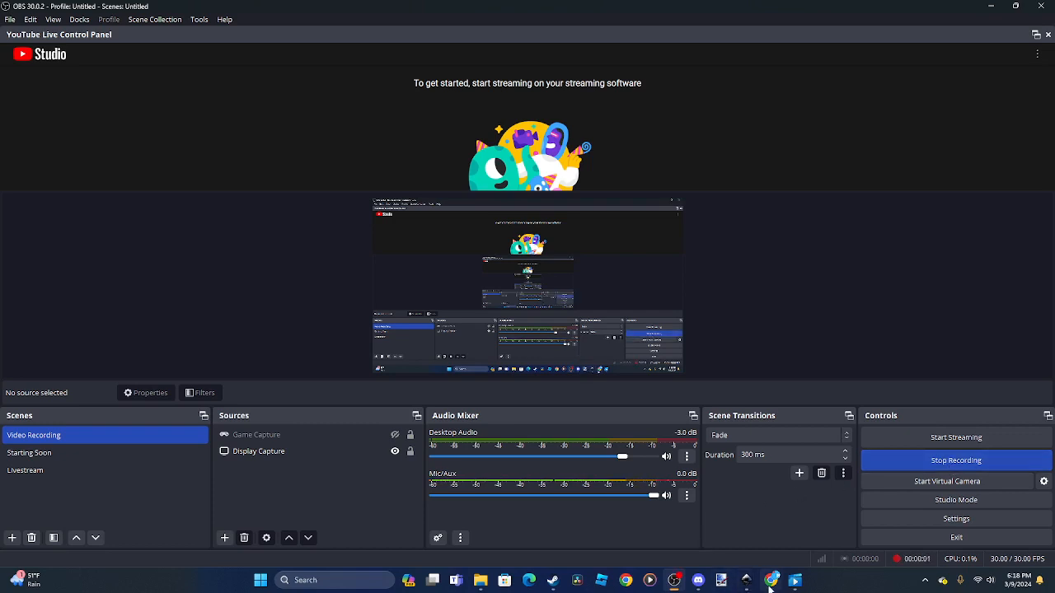
{"action": "mouse_move", "coordinate": [541, 527]}
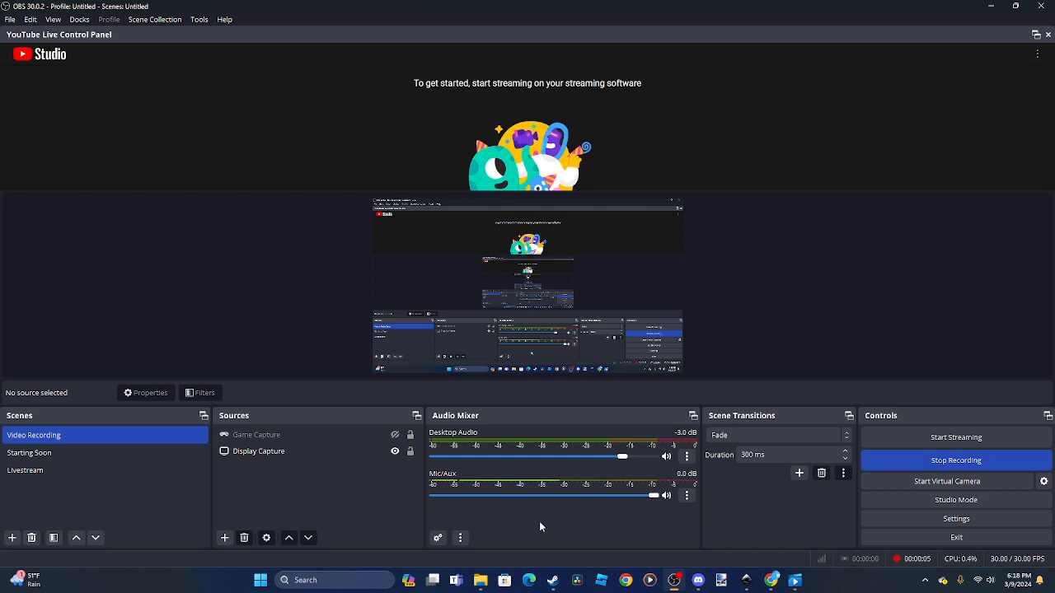
{"action": "mouse_move", "coordinate": [535, 528]}
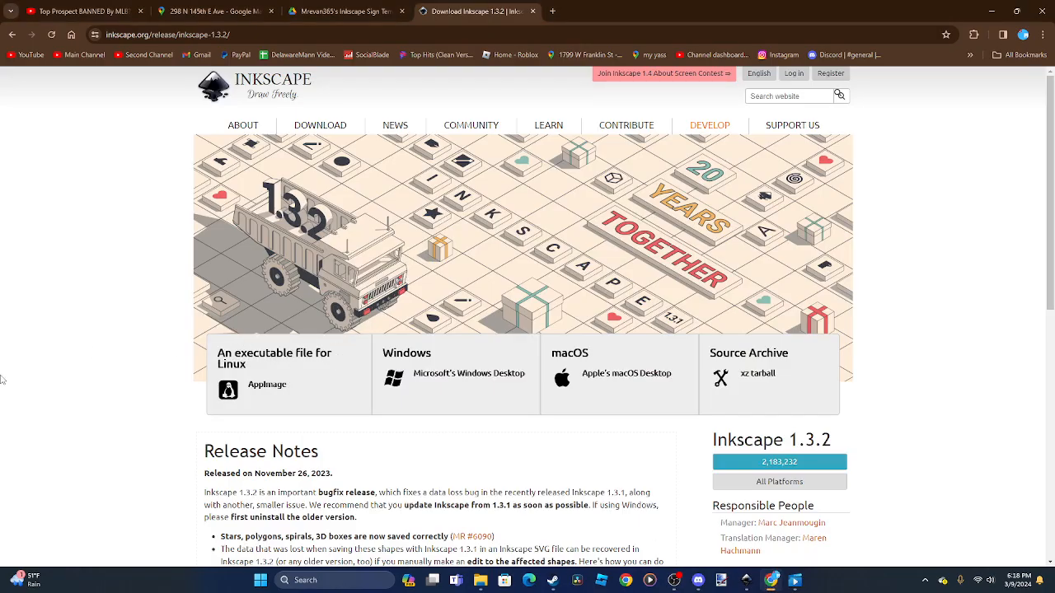
{"action": "mouse_move", "coordinate": [2, 262]}
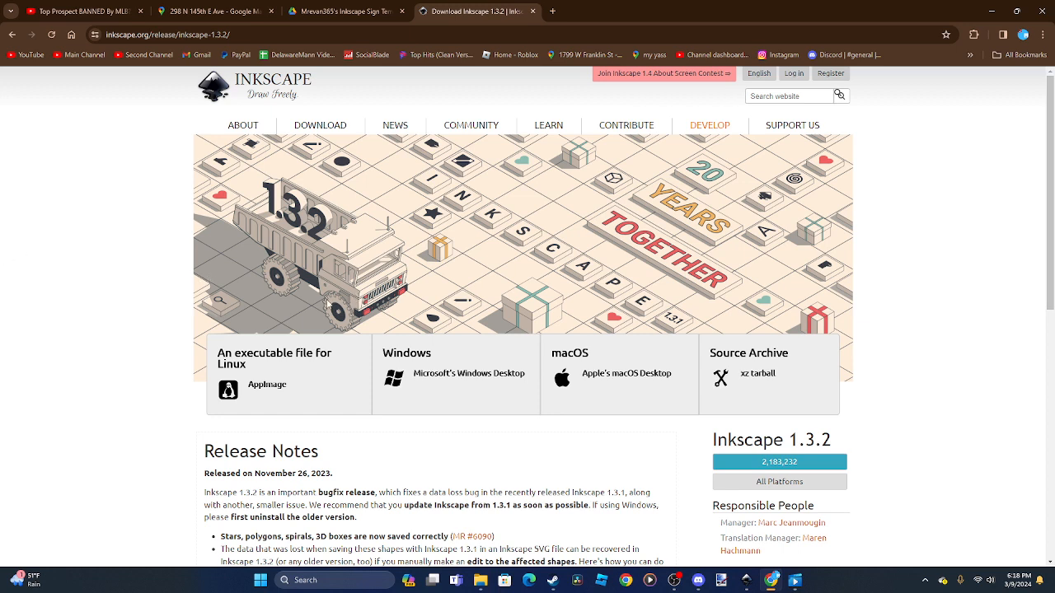
{"action": "mouse_move", "coordinate": [259, 291]}
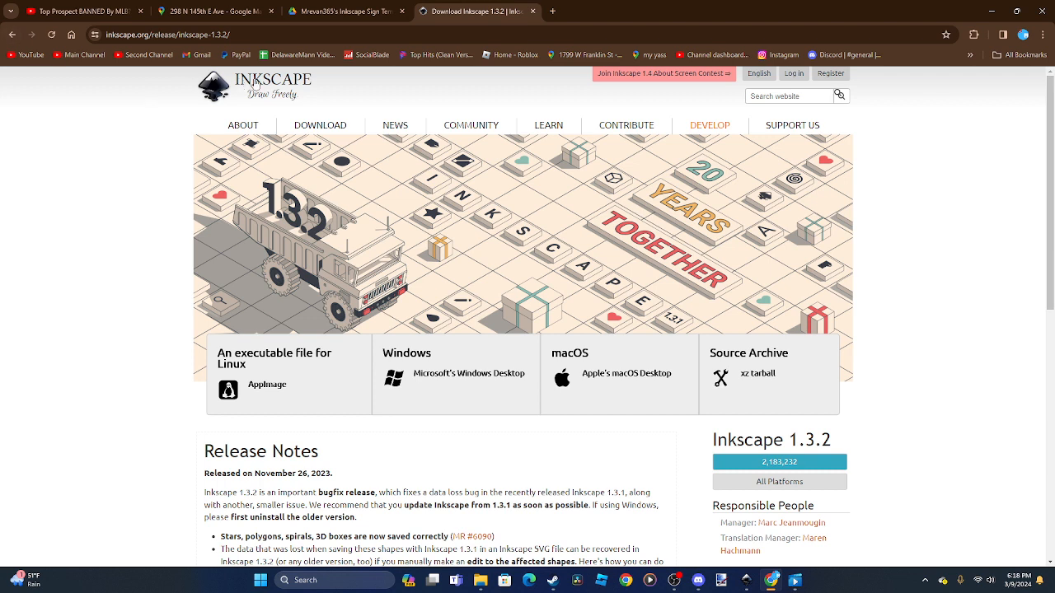
{"action": "mouse_move", "coordinate": [2, 195]}
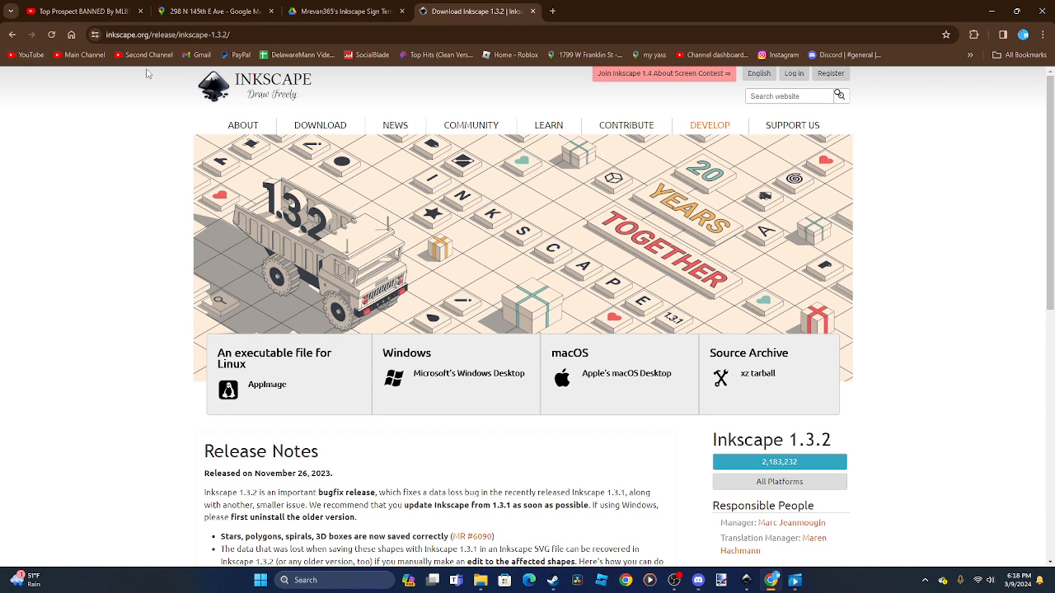
{"action": "mouse_move", "coordinate": [10, 165]}
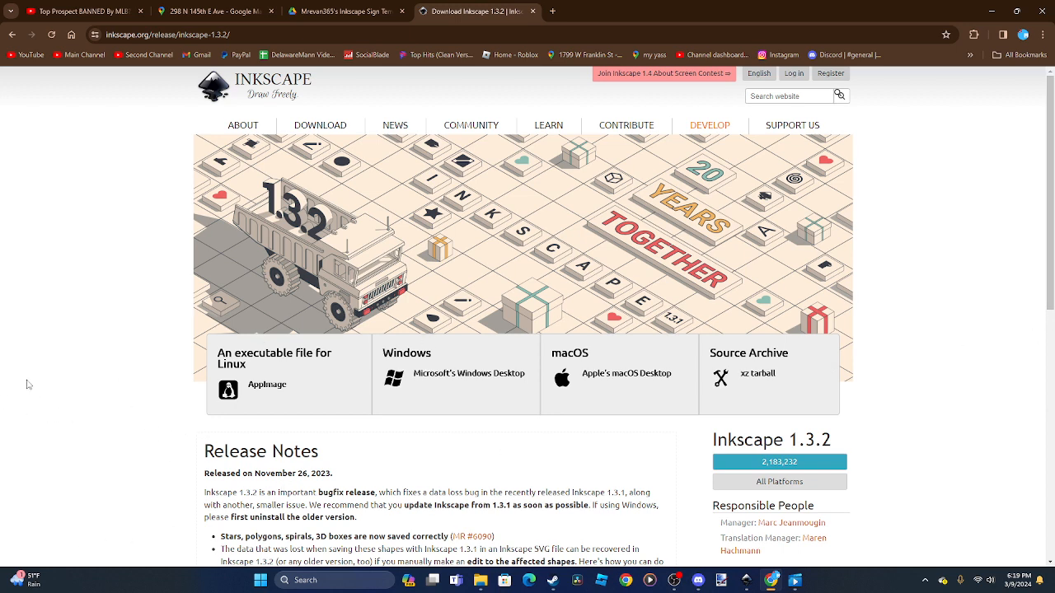
{"action": "mouse_move", "coordinate": [349, 382]}
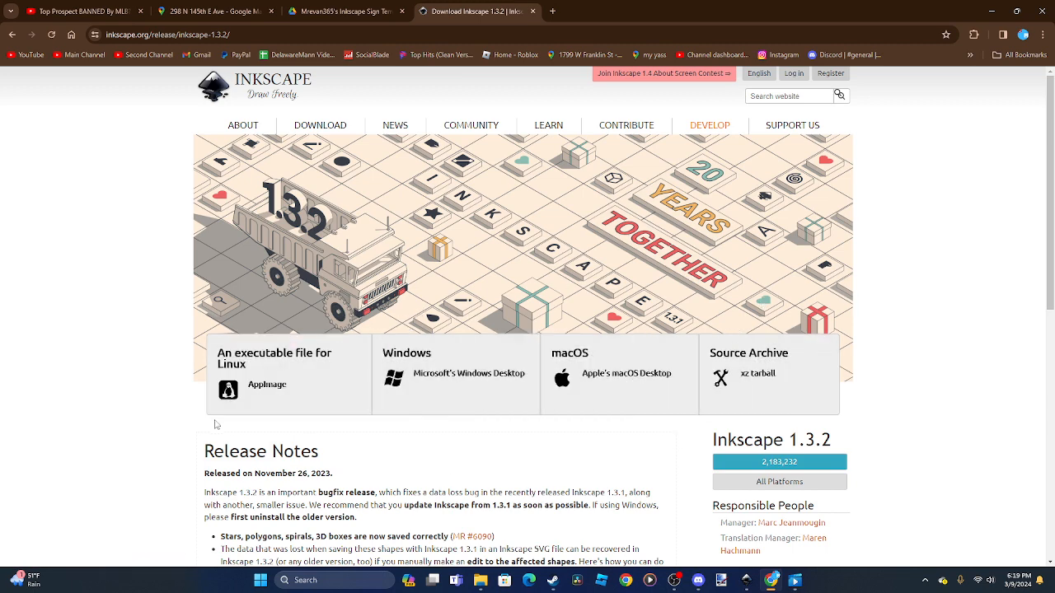
{"action": "mouse_move", "coordinate": [913, 311]}
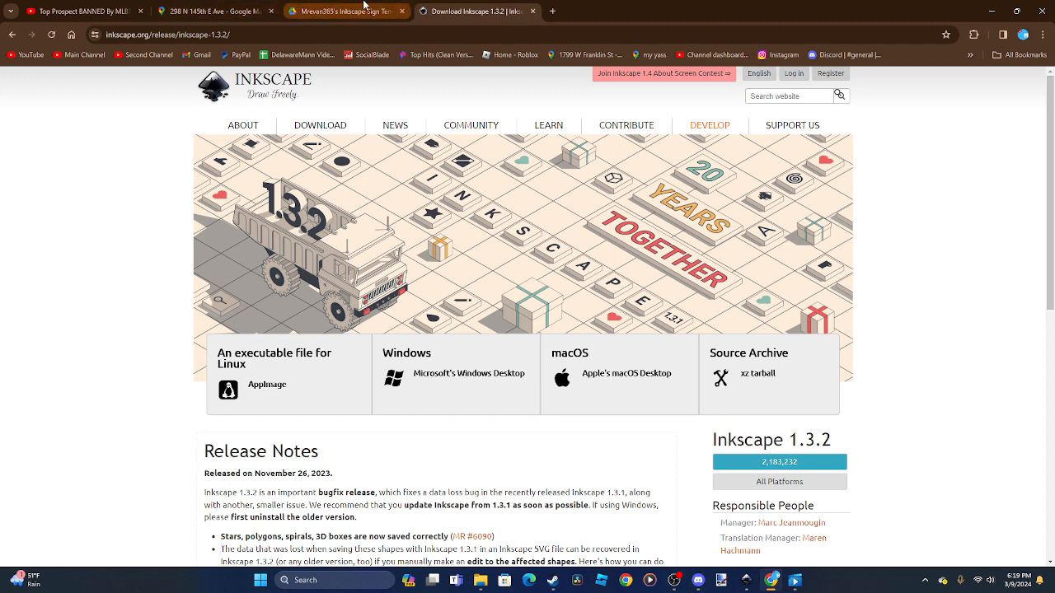
- Show the Inkscape Sign Template zip in Google Drive, then bring up File Explorer
{"action": "left_click", "coordinate": [354, 14]}
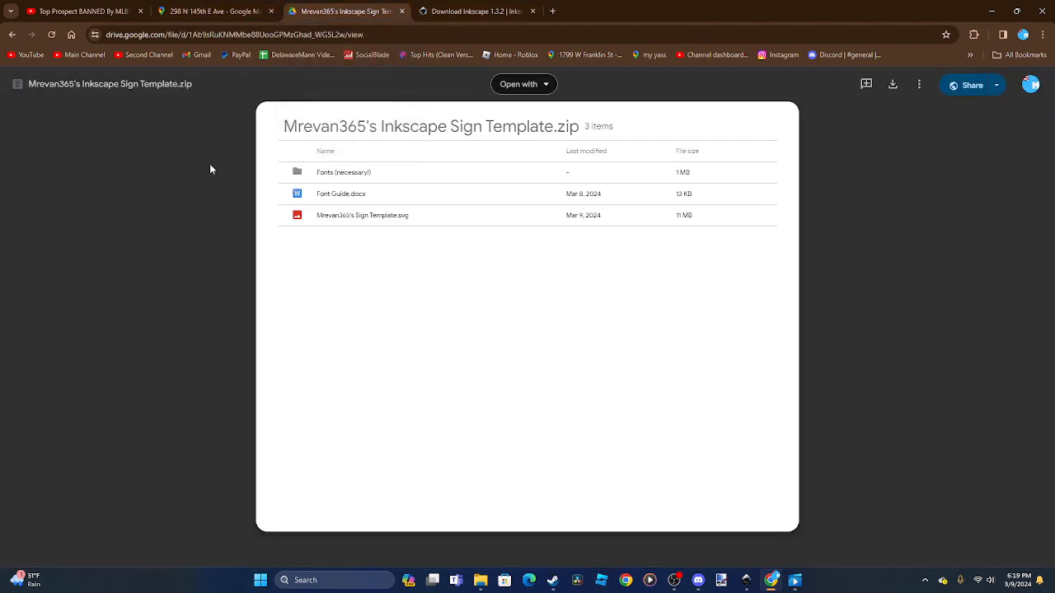
{"action": "left_click", "coordinate": [341, 193]}
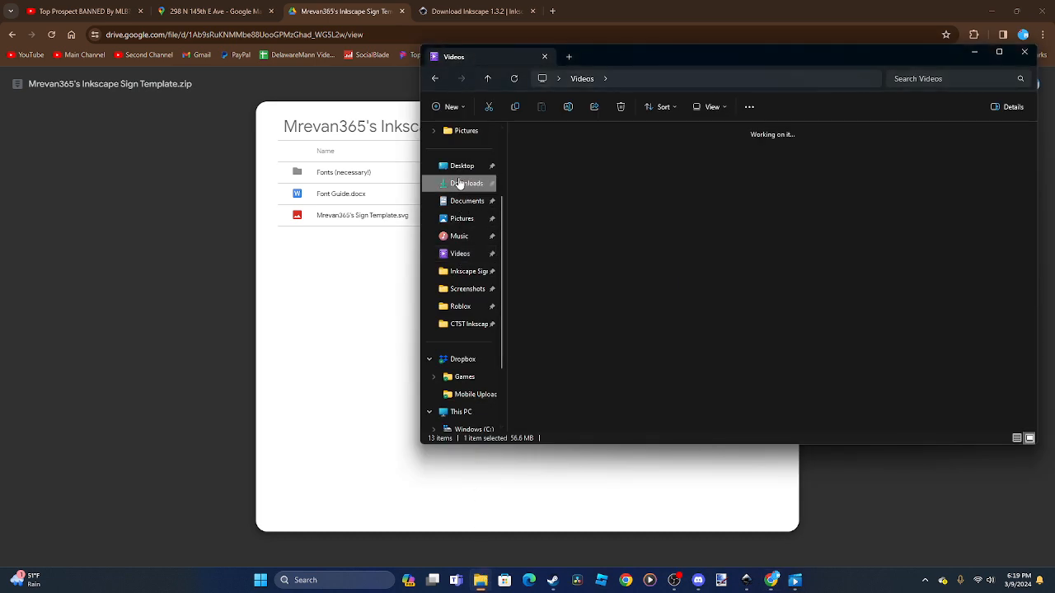
- Open Downloads > CTST_Inkscape_Sign_Template > CTST Inkscape Sign Template > Fonts (necessary) and select all 38 fonts
{"action": "left_click", "coordinate": [463, 183]}
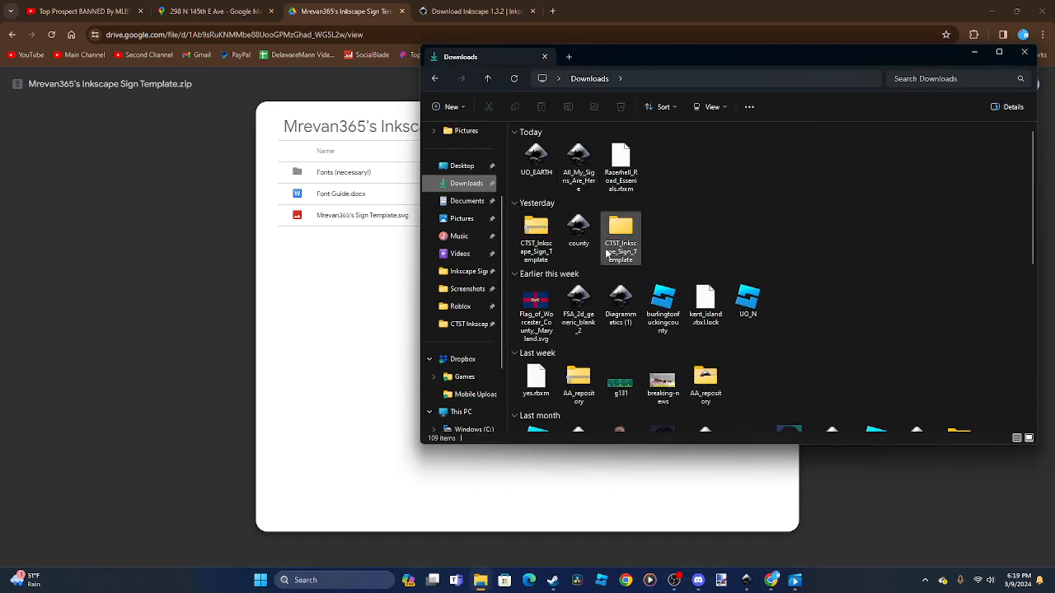
{"action": "double_click", "coordinate": [621, 230]}
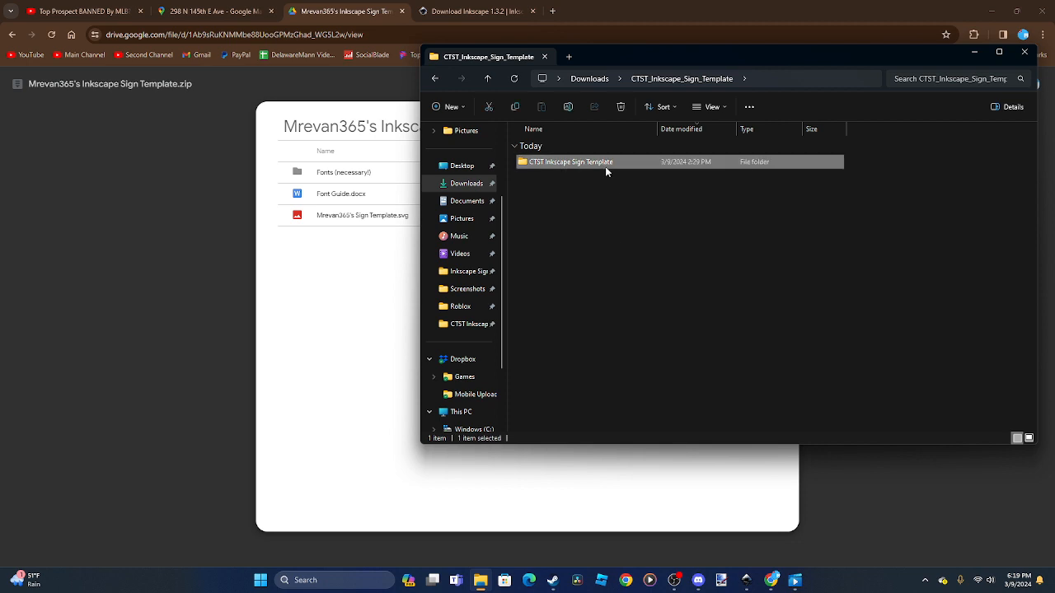
{"action": "double_click", "coordinate": [569, 161]}
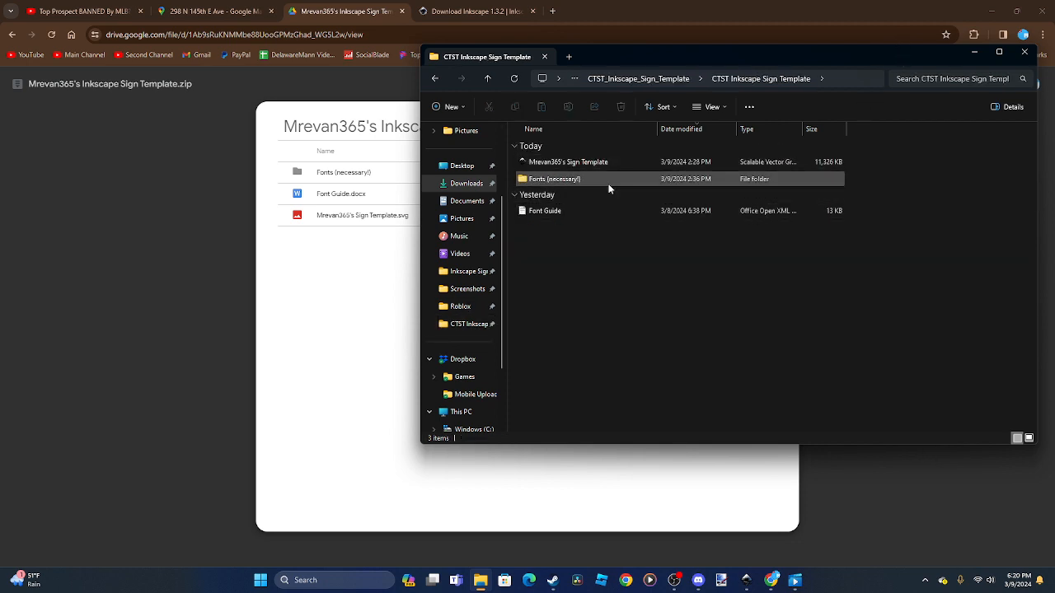
{"action": "mouse_move", "coordinate": [567, 185]}
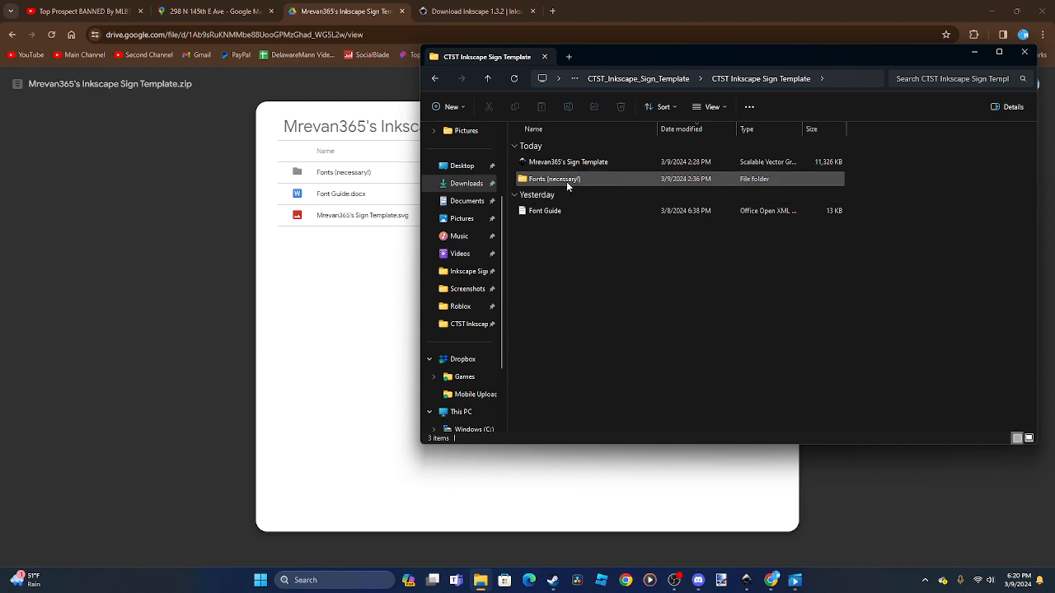
{"action": "double_click", "coordinate": [557, 178]}
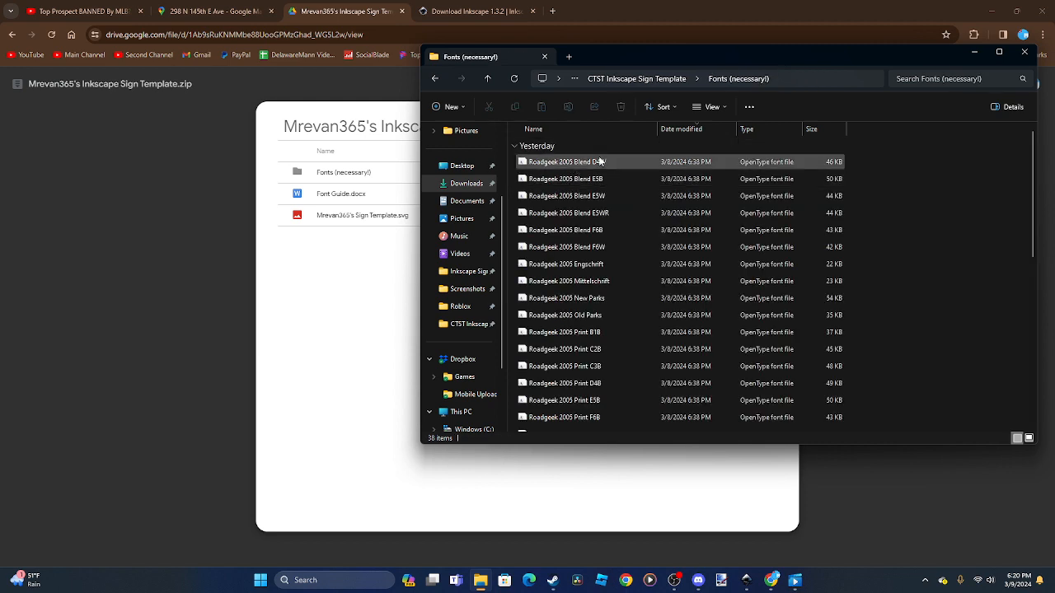
{"action": "mouse_move", "coordinate": [605, 161]}
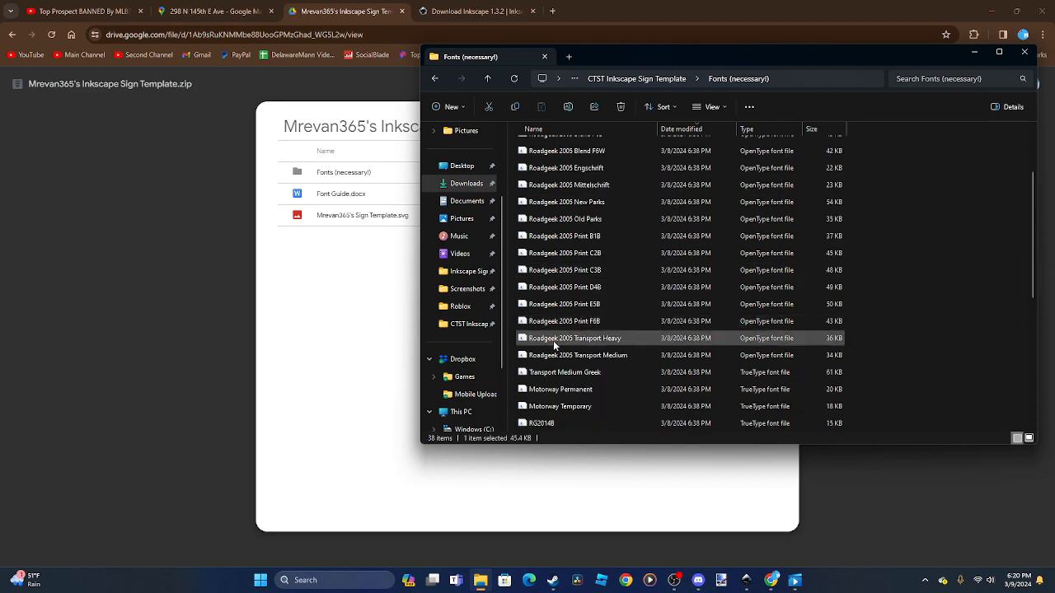
{"action": "scroll", "scroll_direction": "down", "scroll_amount": 3}
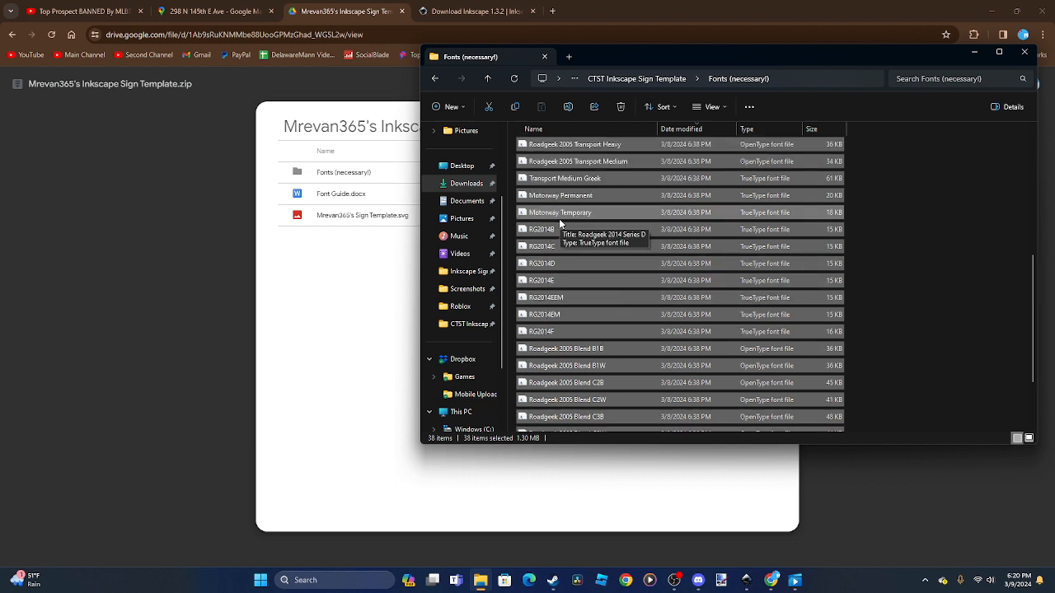
{"action": "scroll", "scroll_direction": "down", "scroll_amount": 3}
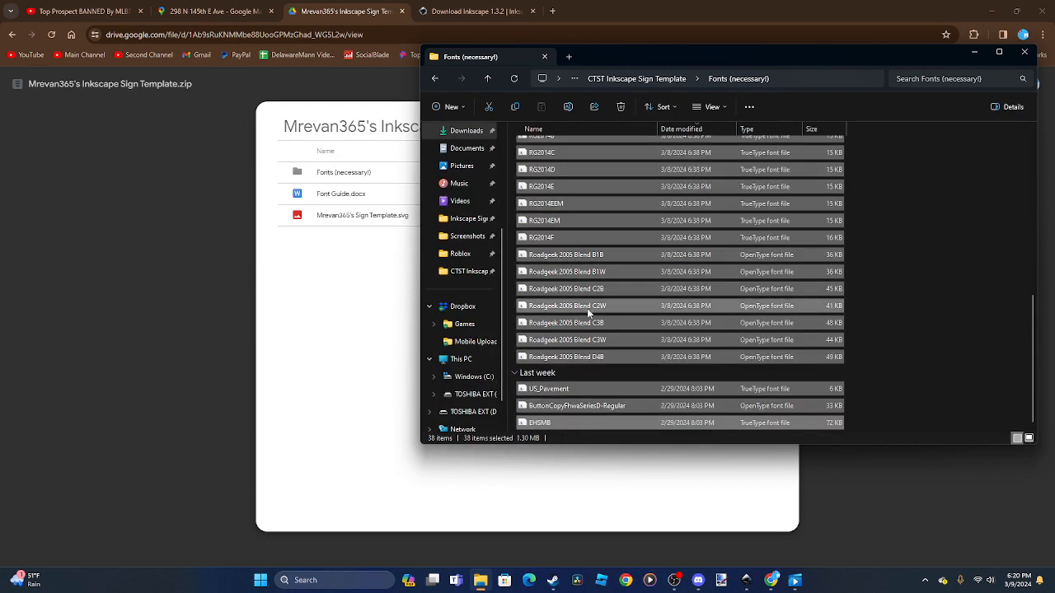
- Bring up the full context menu for the 38 selected fonts, showing the install choices
{"action": "right_click", "coordinate": [590, 305]}
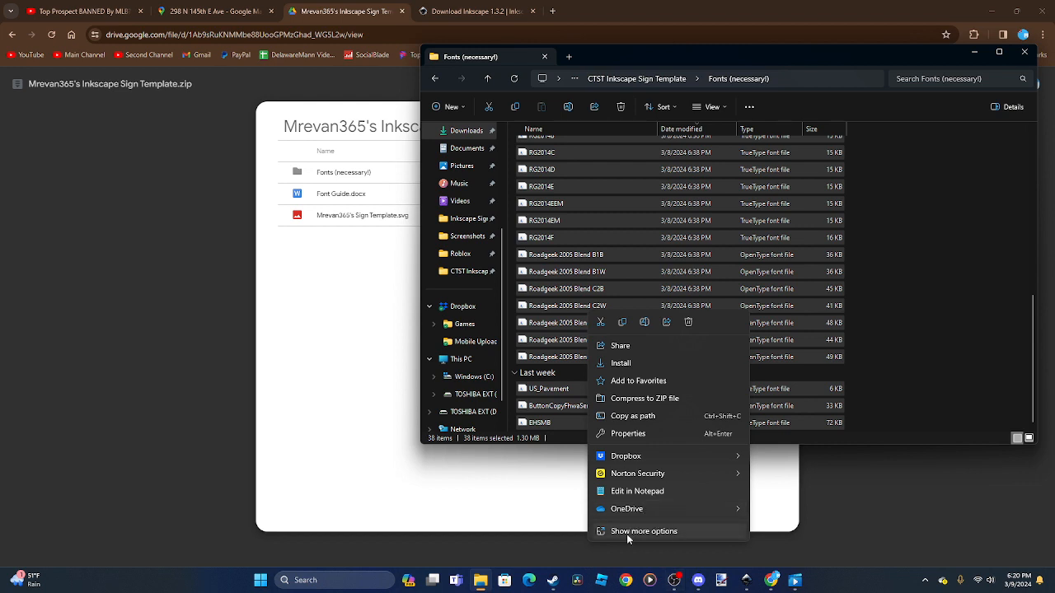
{"action": "mouse_move", "coordinate": [647, 537]}
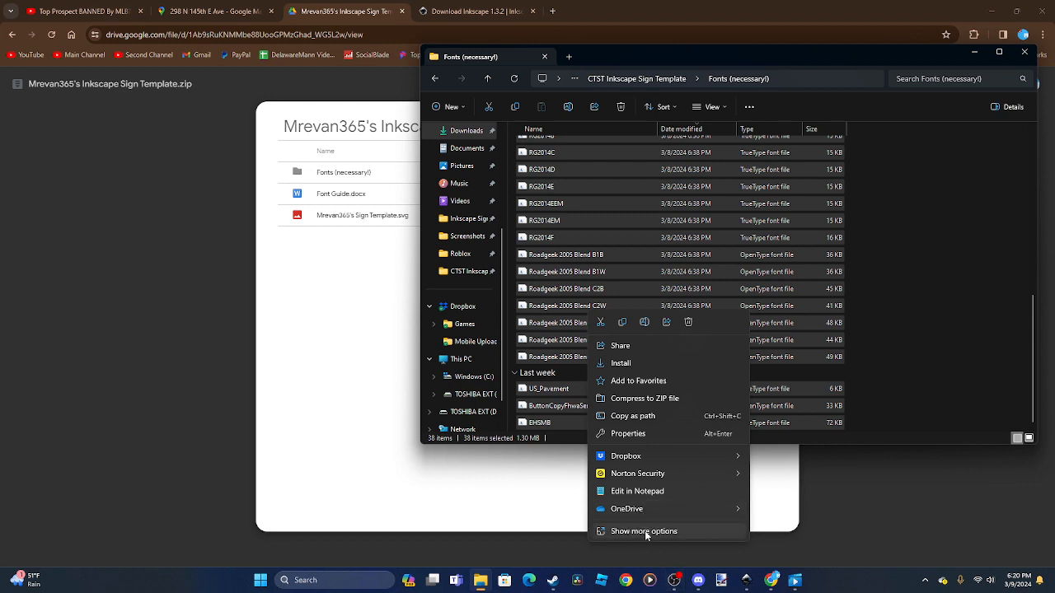
{"action": "left_click", "coordinate": [644, 531]}
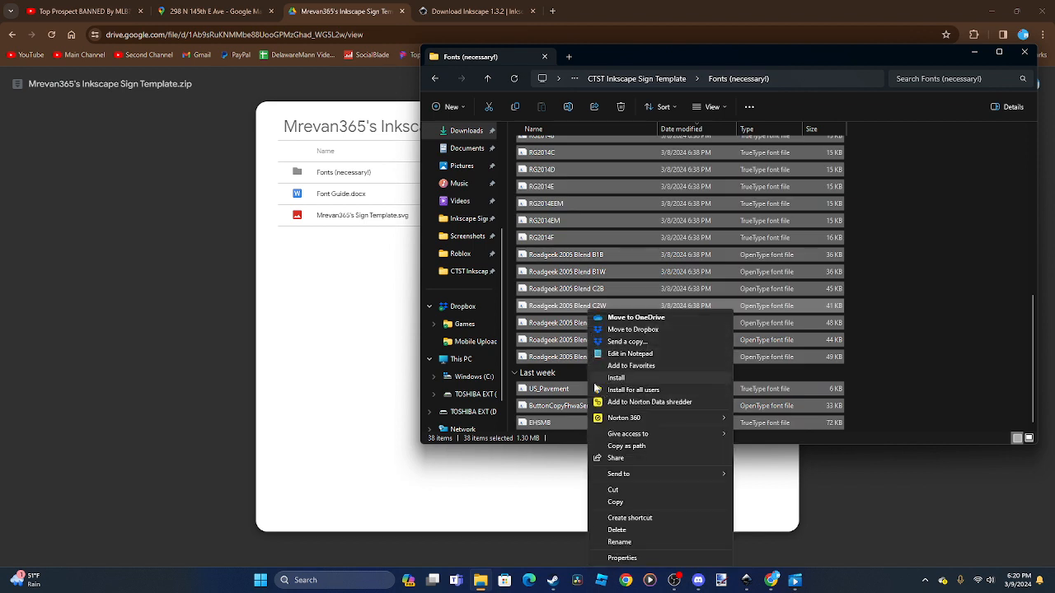
{"action": "mouse_move", "coordinate": [601, 402]}
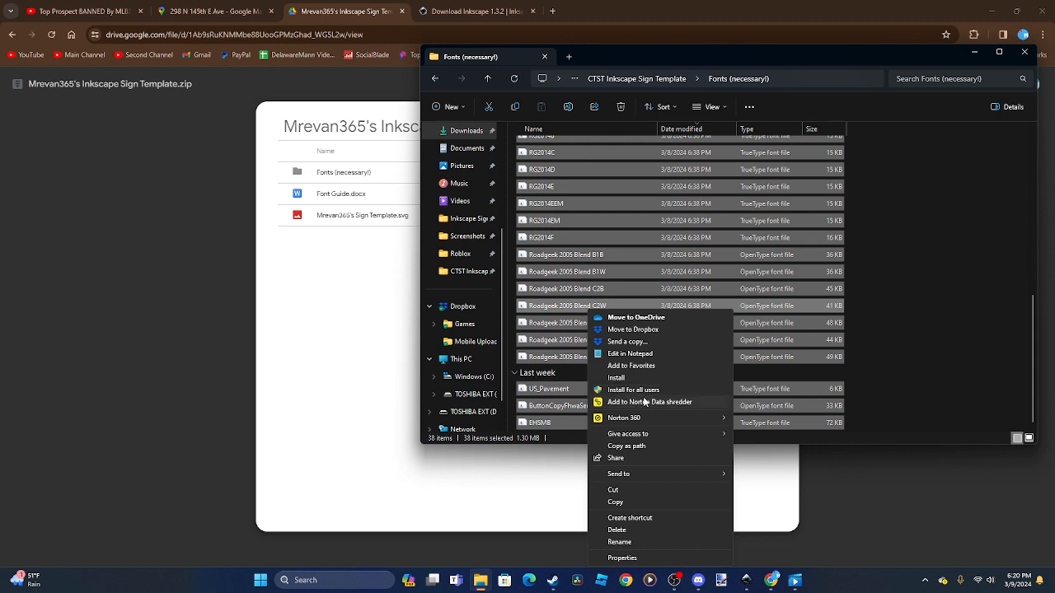
{"action": "mouse_move", "coordinate": [647, 379]}
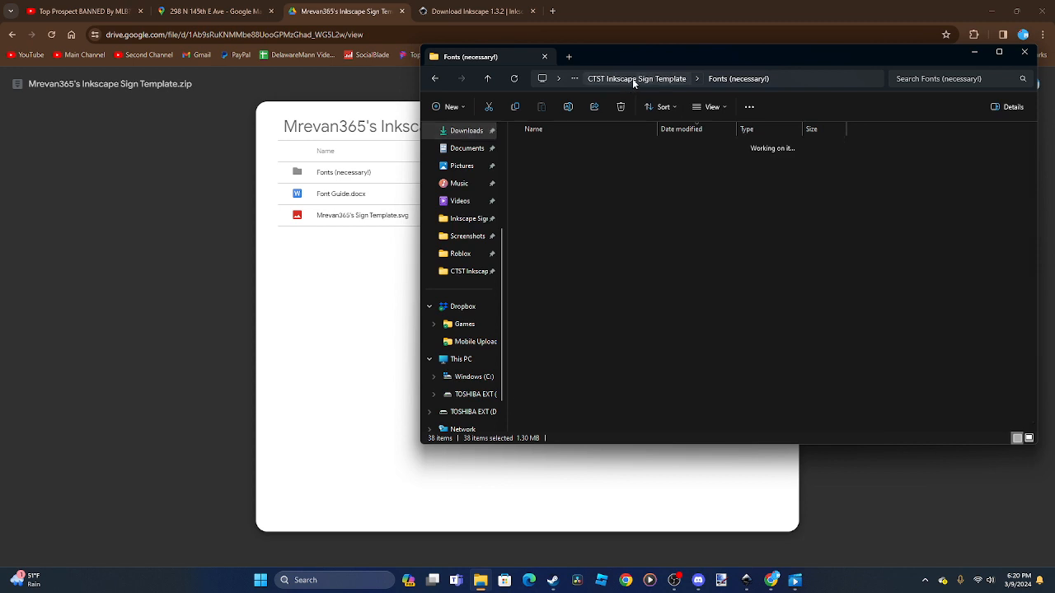
{"action": "left_click", "coordinate": [634, 78]}
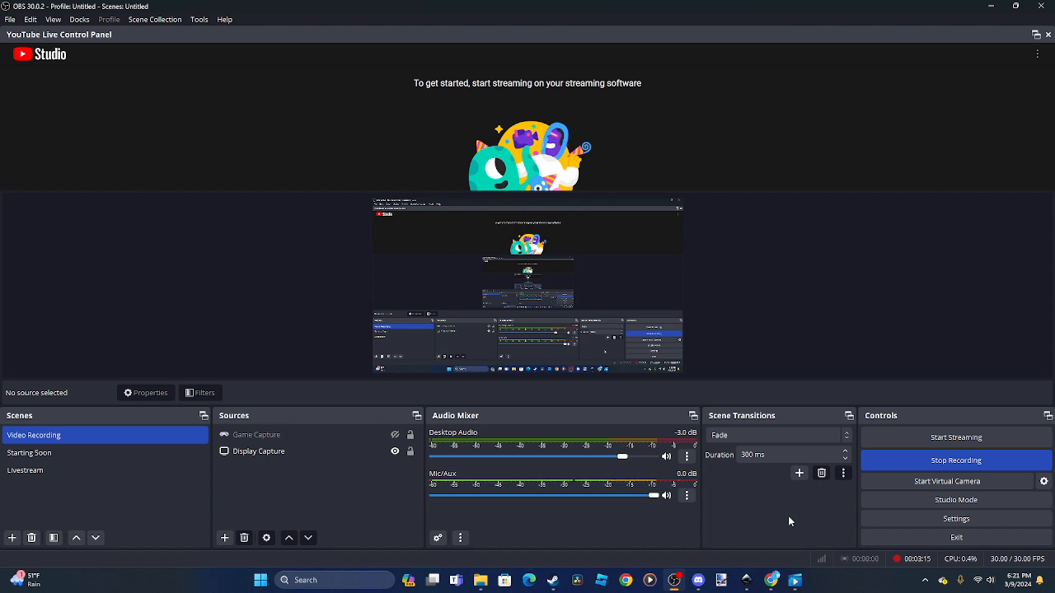
{"action": "mouse_move", "coordinate": [779, 495]}
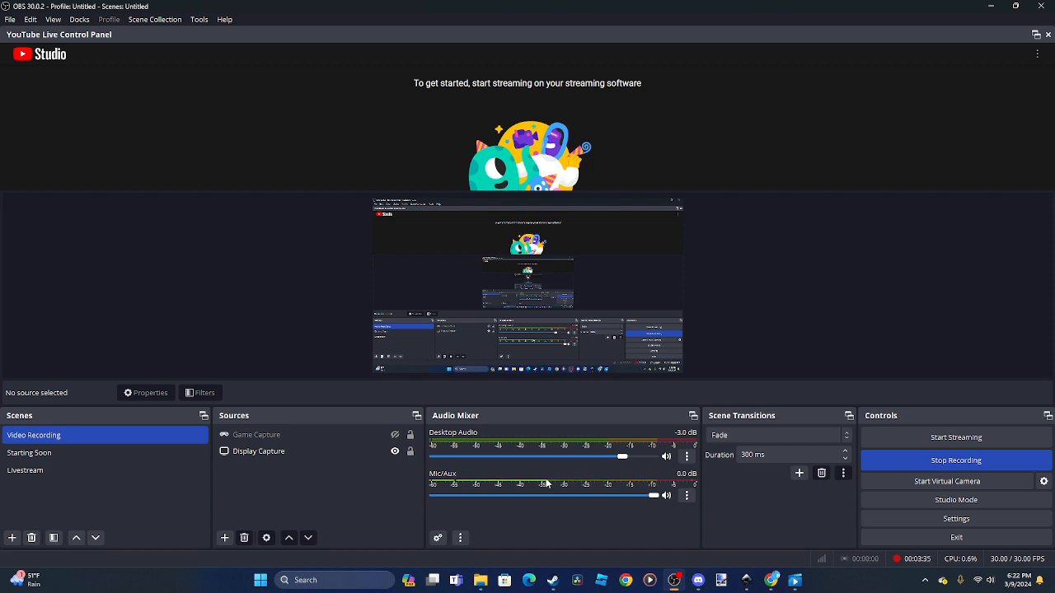
{"action": "mouse_move", "coordinate": [595, 462]}
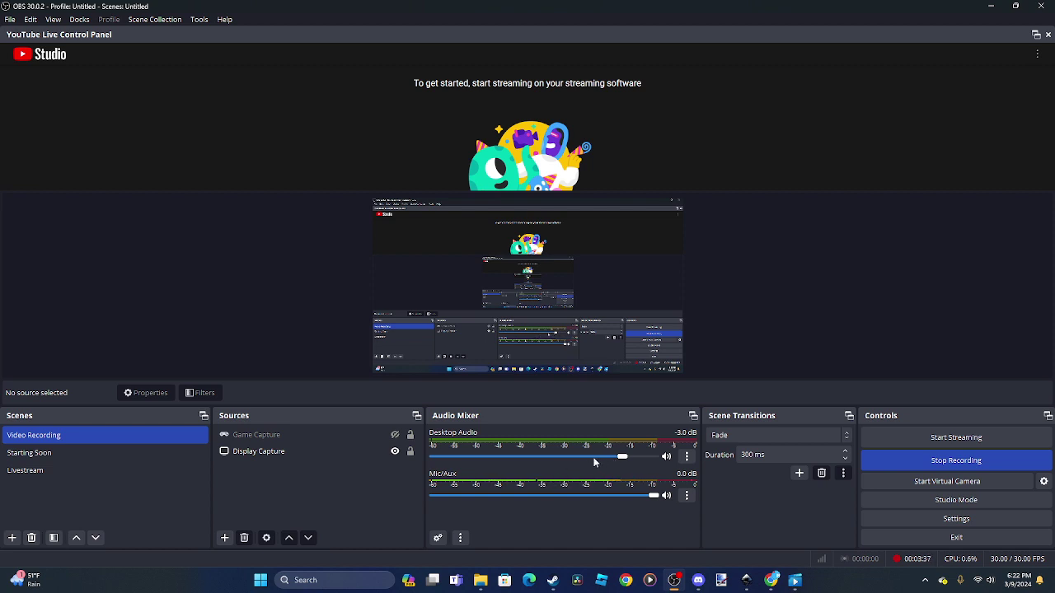
{"action": "left_click", "coordinate": [259, 450]}
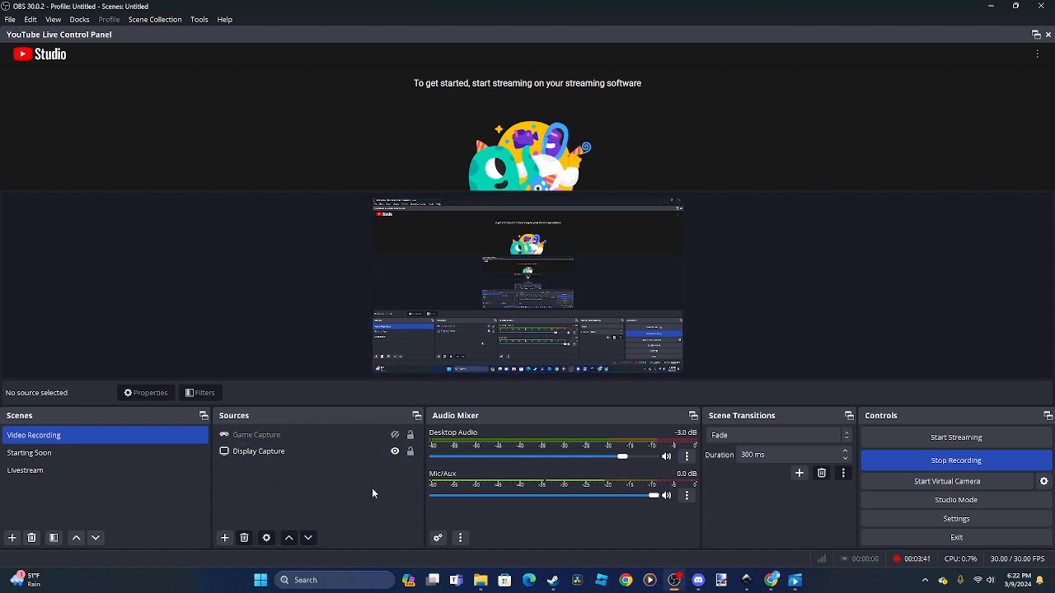
{"action": "mouse_move", "coordinate": [330, 550]}
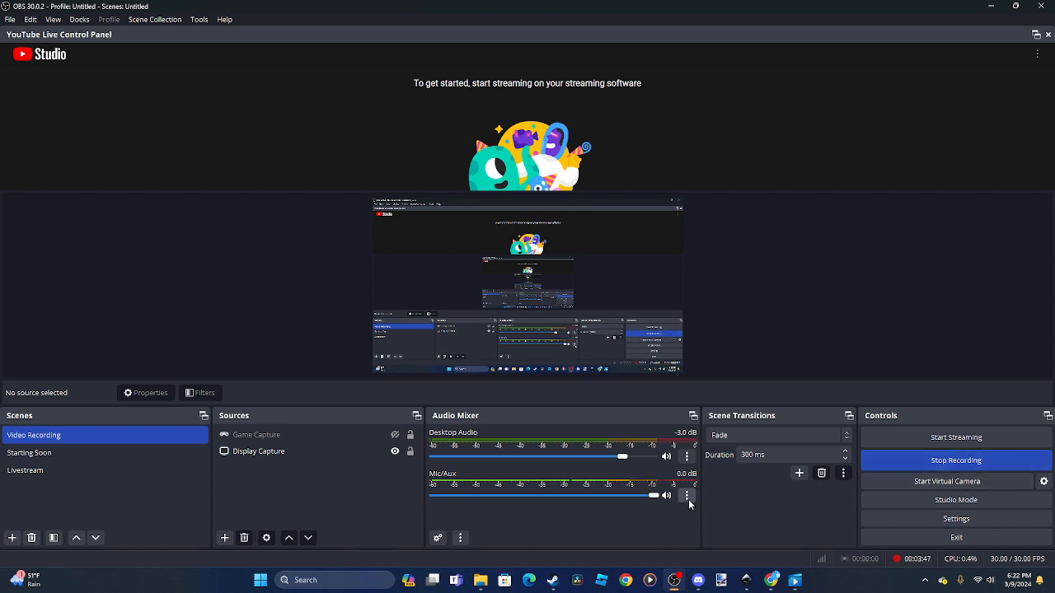
{"action": "mouse_move", "coordinate": [998, 474]}
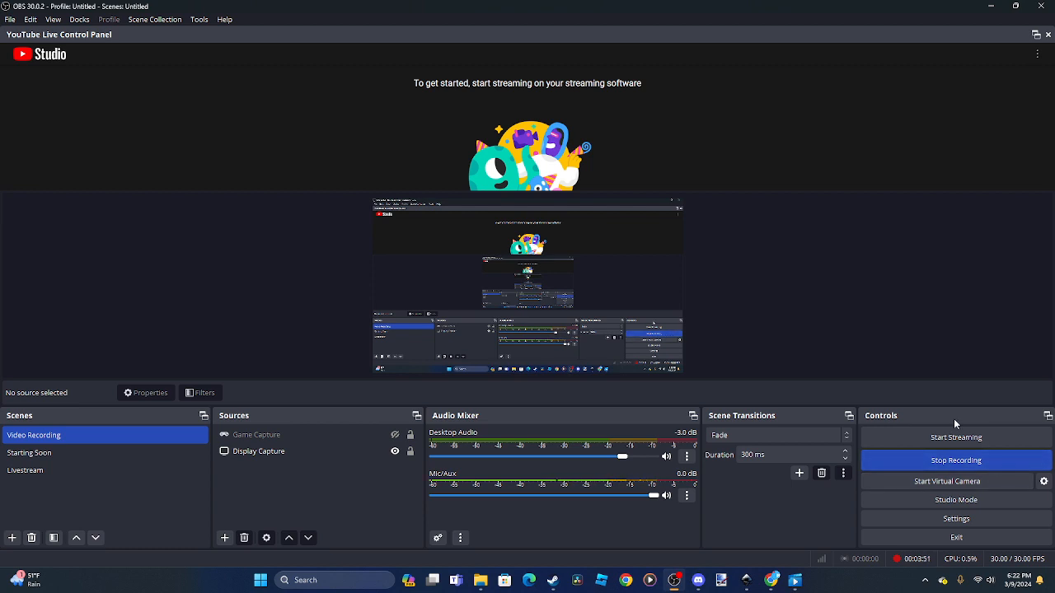
{"action": "mouse_move", "coordinate": [925, 464]}
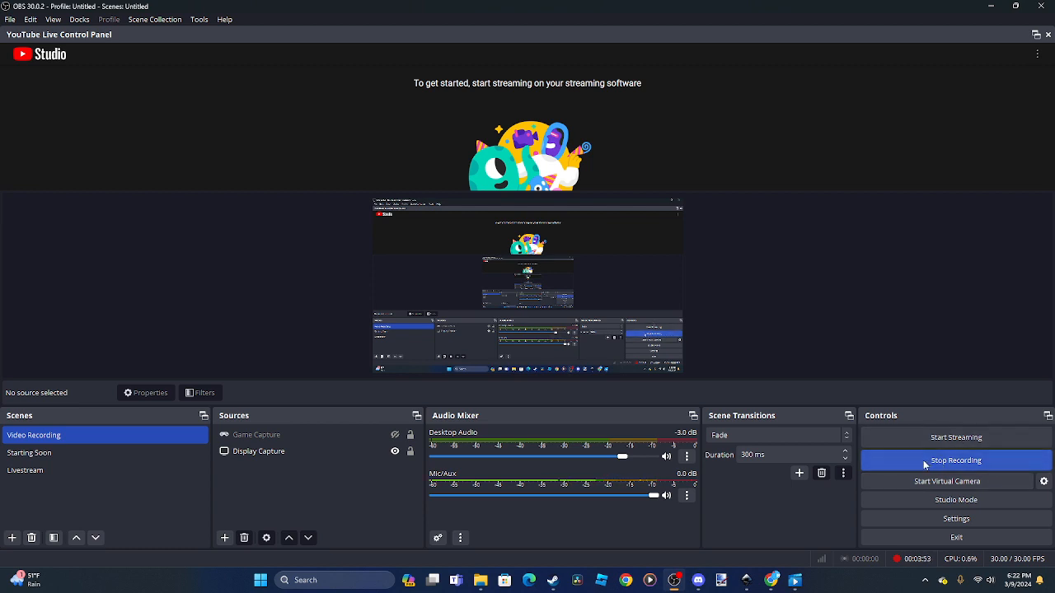